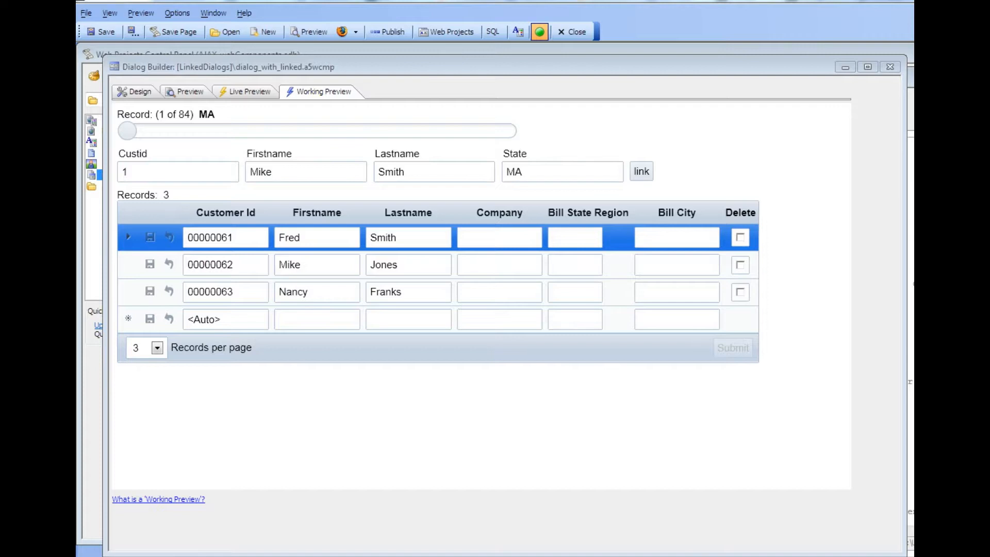
Review the link button and grid link settings, then filter the preview grid to MA
{"action": "left_click", "coordinate": [138, 91]}
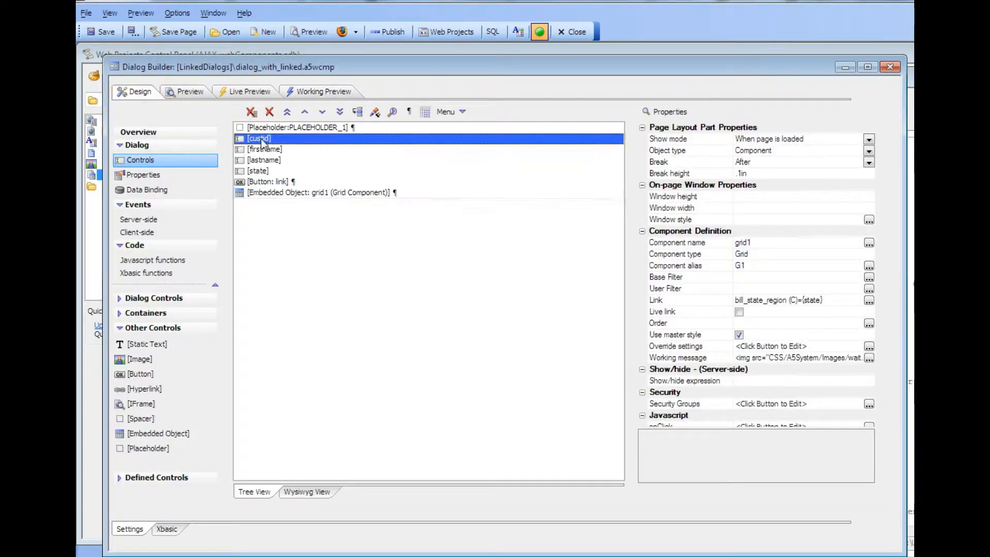
{"action": "left_click", "coordinate": [266, 182]}
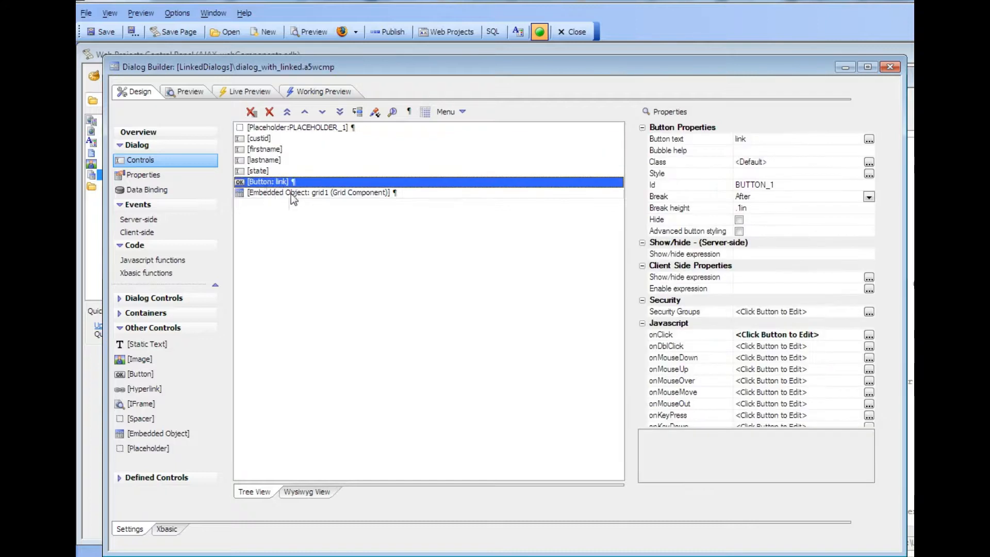
{"action": "left_click", "coordinate": [319, 193]}
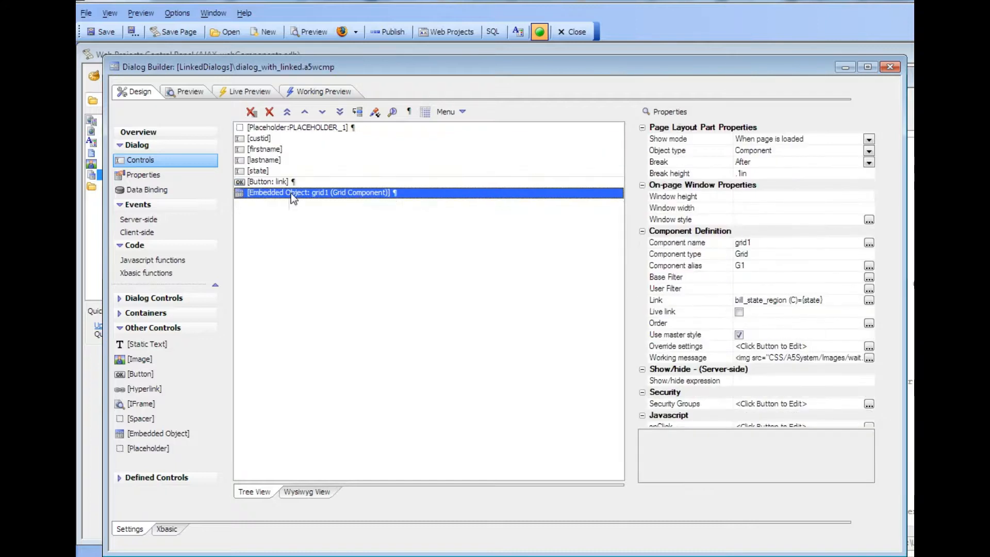
{"action": "left_click", "coordinate": [323, 92]}
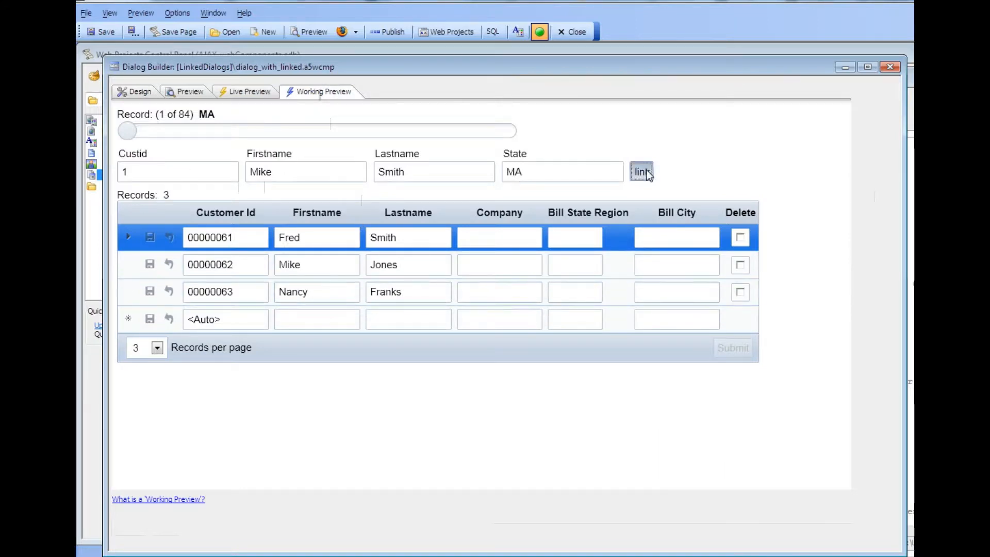
{"action": "left_click", "coordinate": [641, 171]}
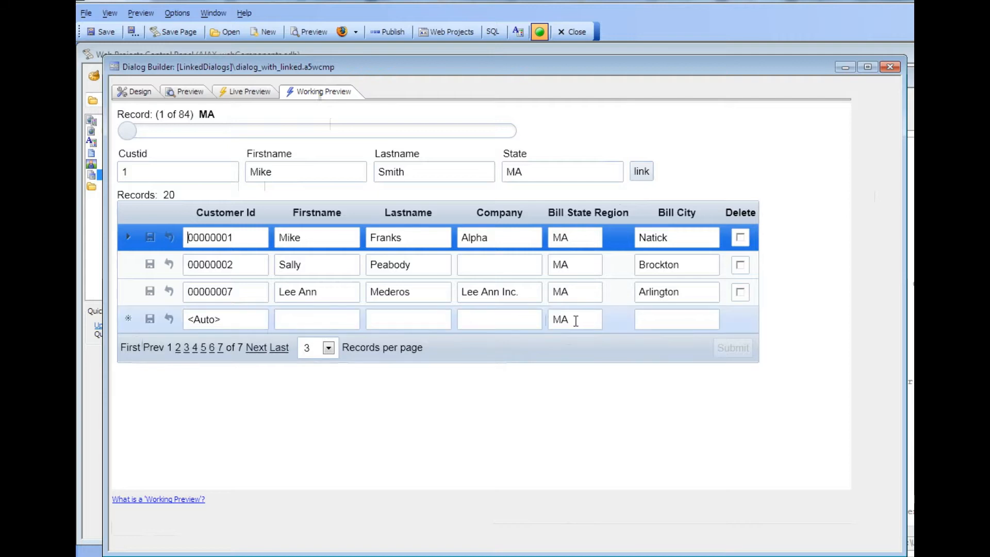
{"action": "mouse_move", "coordinate": [554, 318]}
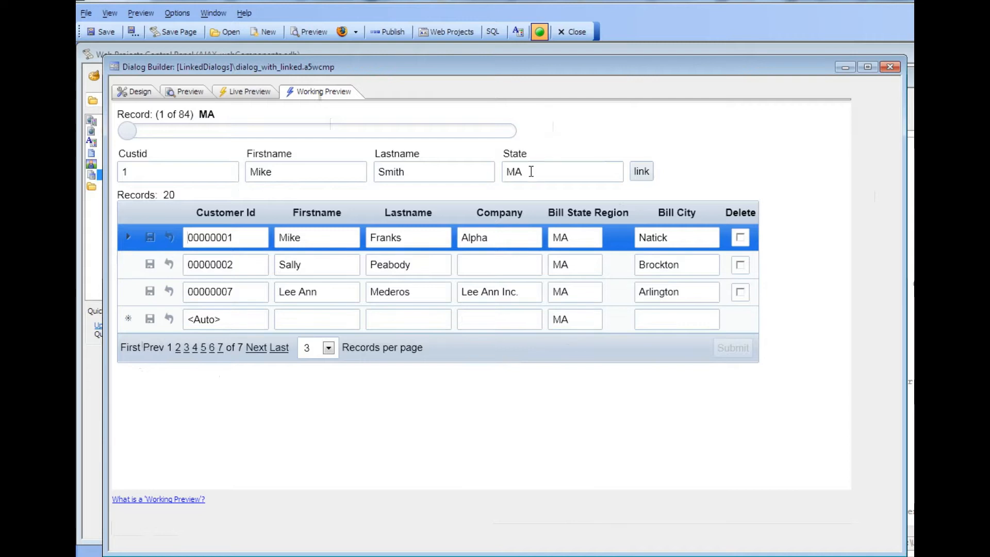
Filter the grid for CA, then browse records 12, 18 and 51 and filter for NY
{"action": "type", "text": "c"}
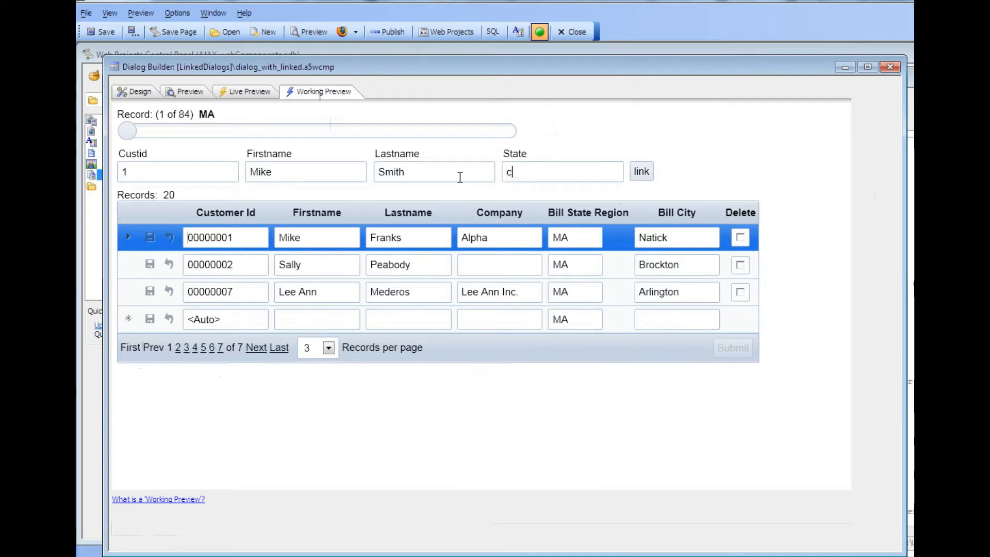
{"action": "left_click", "coordinate": [641, 171]}
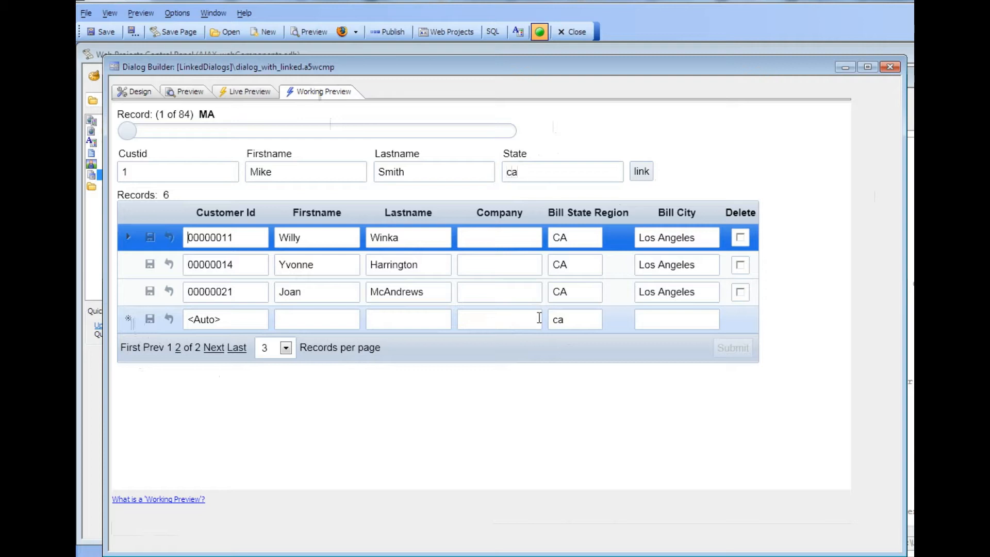
{"action": "left_click_drag", "start_coordinate": [126, 130], "coordinate": [179, 131]}
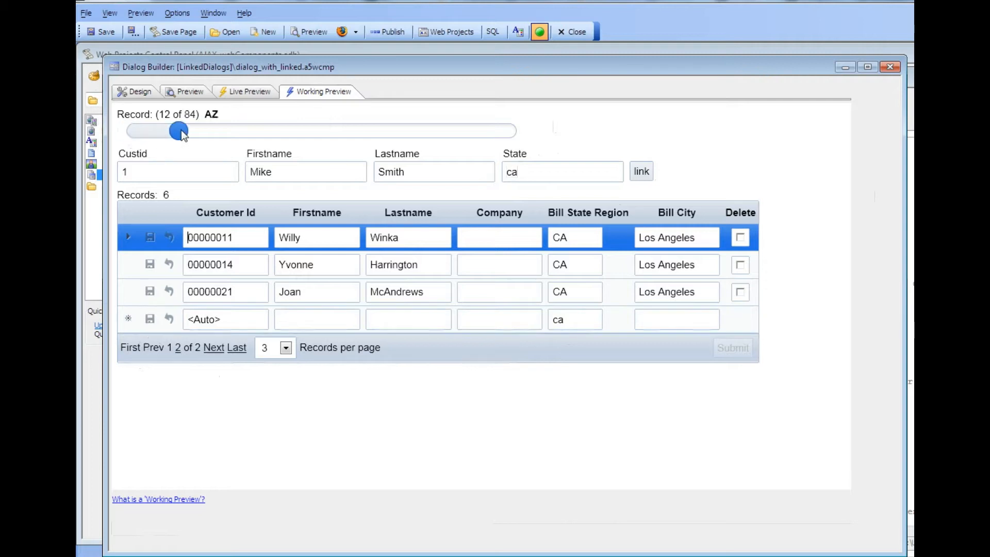
{"action": "left_click_drag", "start_coordinate": [178, 130], "coordinate": [207, 130]}
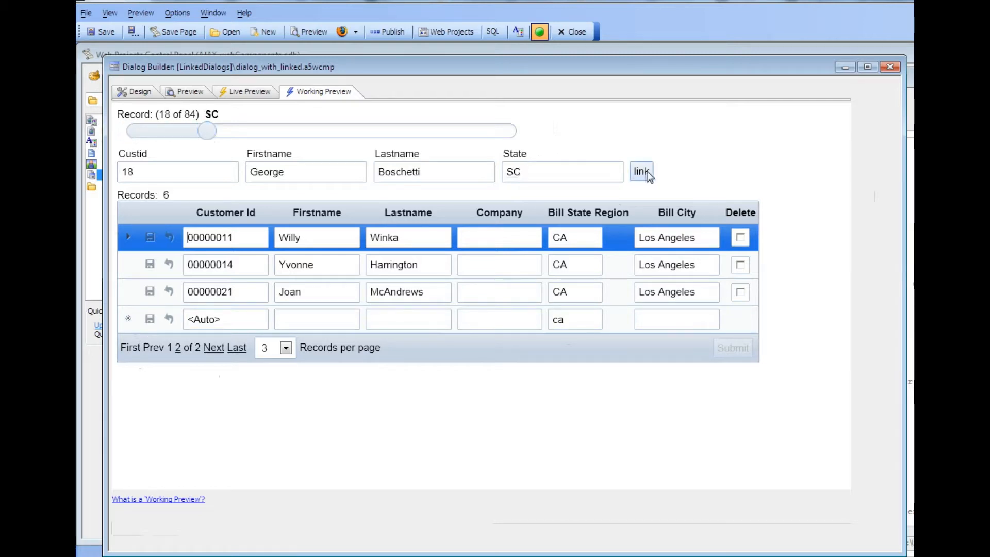
{"action": "left_click_drag", "start_coordinate": [207, 130], "coordinate": [361, 131]}
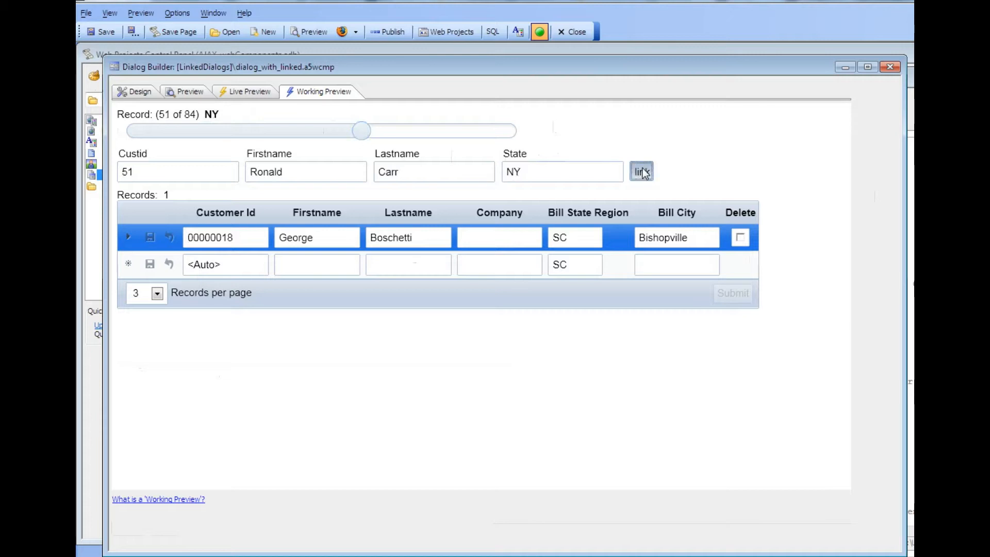
{"action": "left_click", "coordinate": [640, 171]}
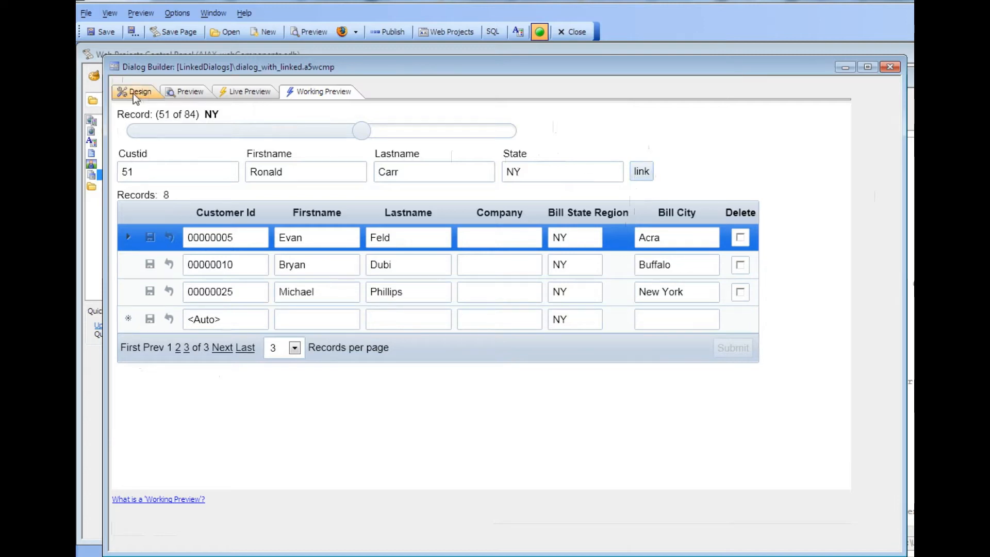
In design view, open the link button's onClick event actions
{"action": "left_click", "coordinate": [139, 91]}
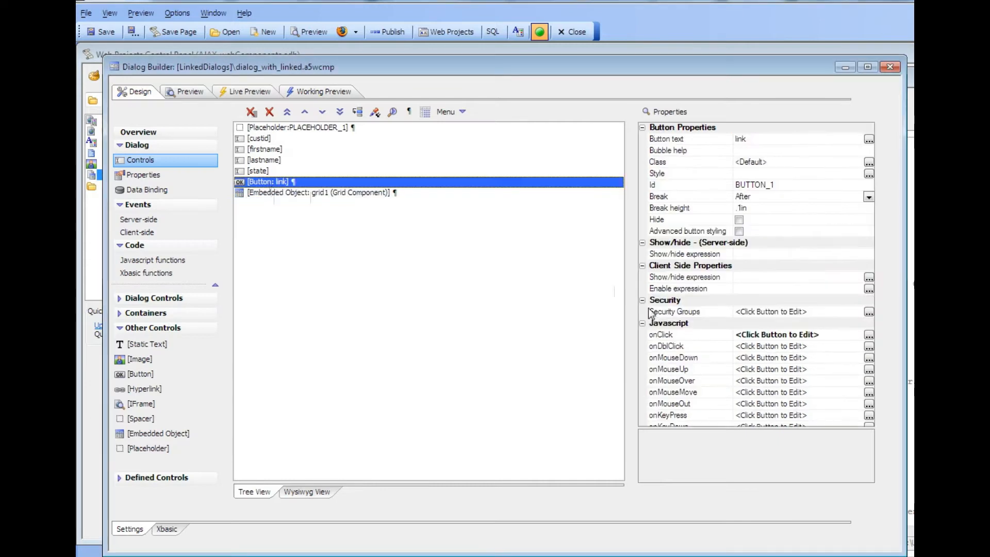
{"action": "left_click", "coordinate": [869, 334]}
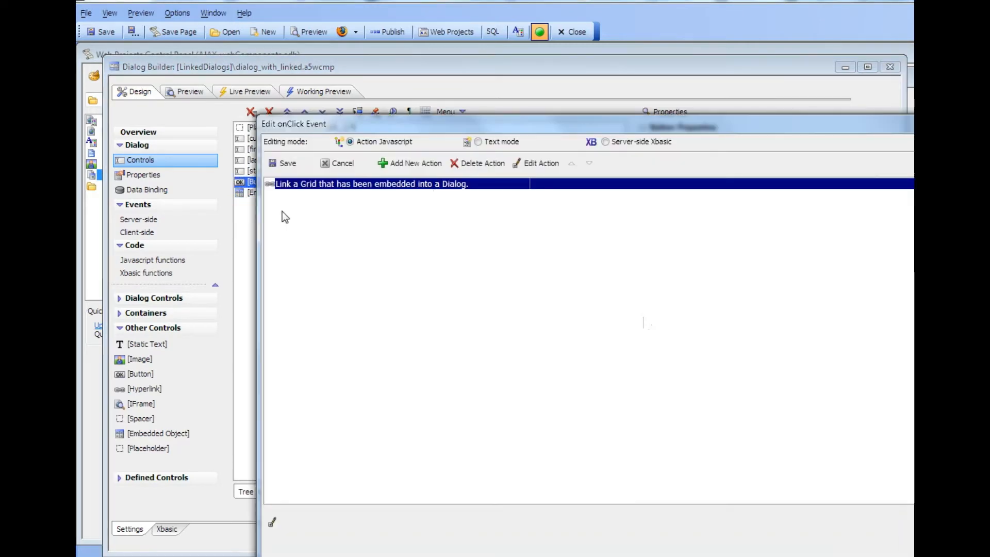
{"action": "mouse_move", "coordinate": [376, 196]}
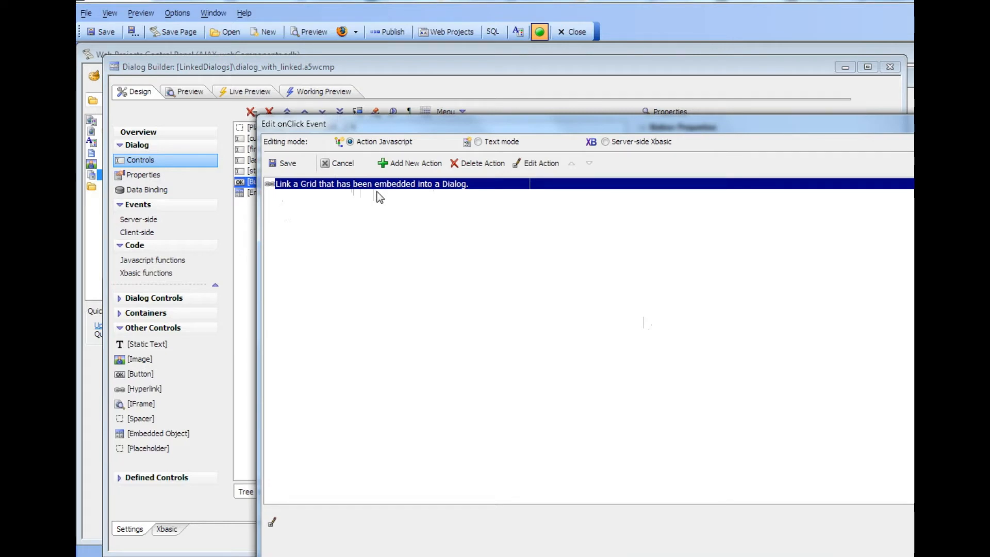
Add a new action from the Dialogs category: 'Link a Grid that has been embedded into a Dialog'
{"action": "left_click", "coordinate": [414, 163]}
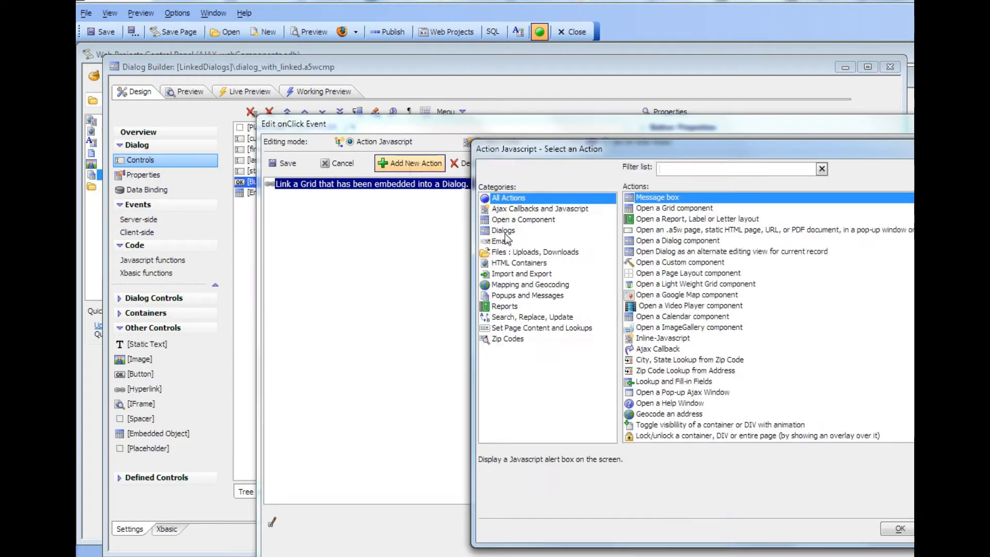
{"action": "left_click", "coordinate": [503, 230]}
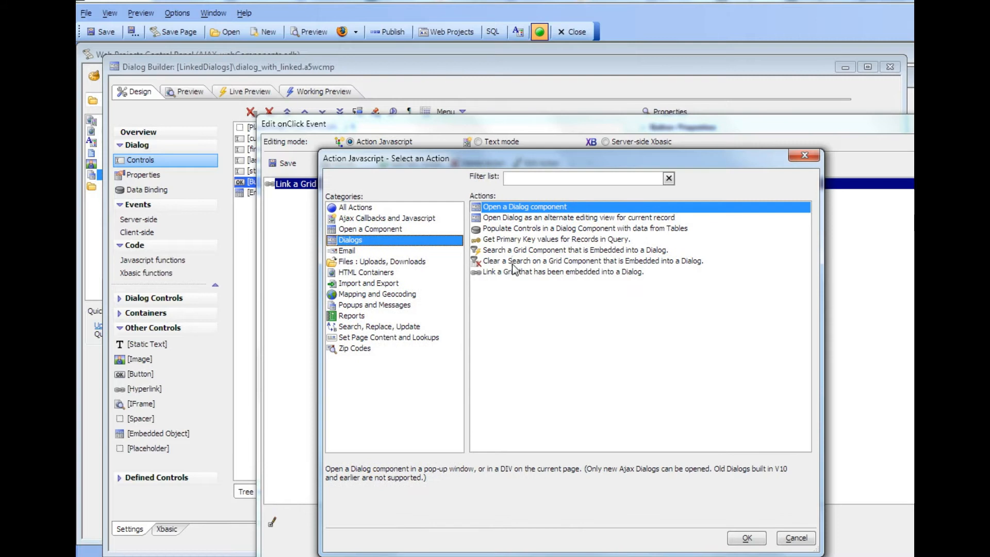
{"action": "mouse_move", "coordinate": [515, 268]}
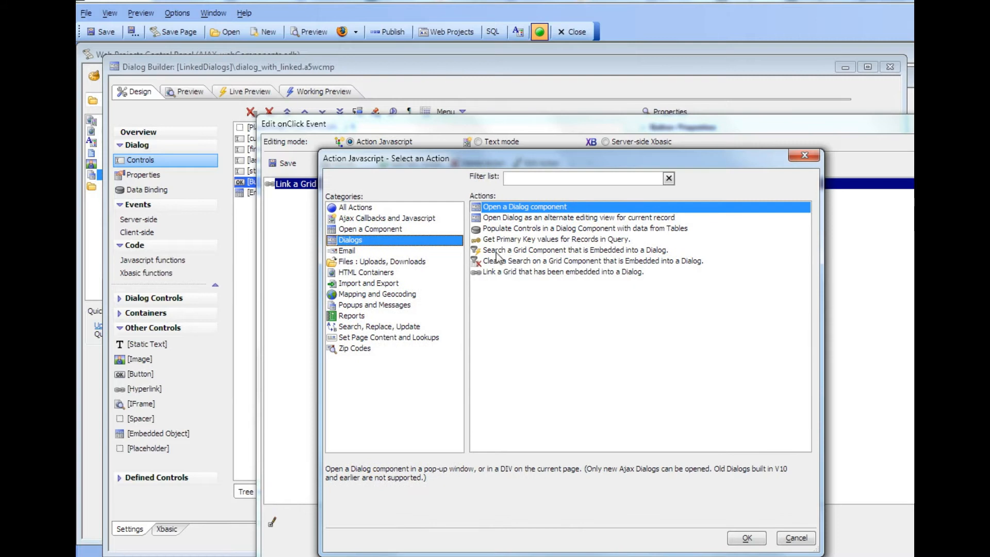
{"action": "left_click", "coordinate": [571, 250]}
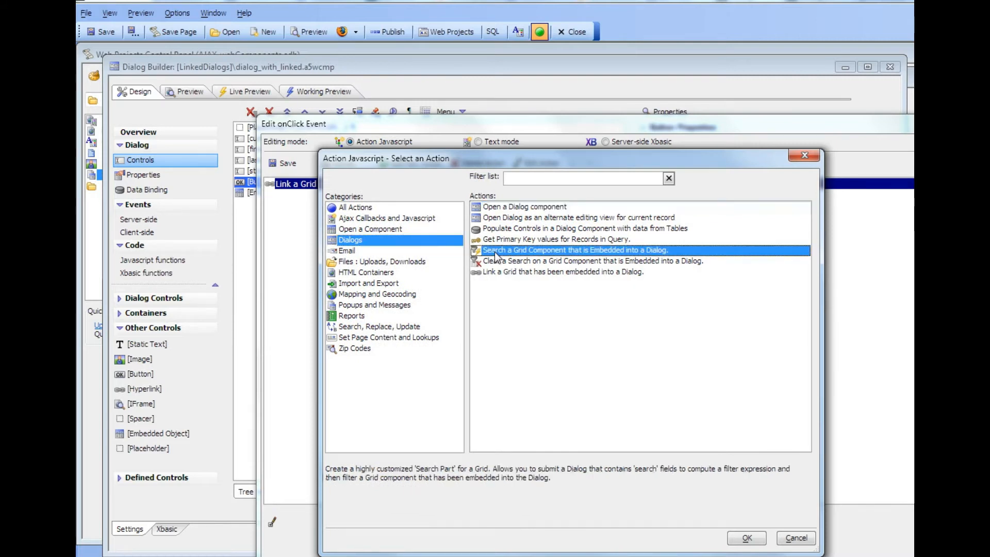
{"action": "left_click", "coordinate": [562, 271]}
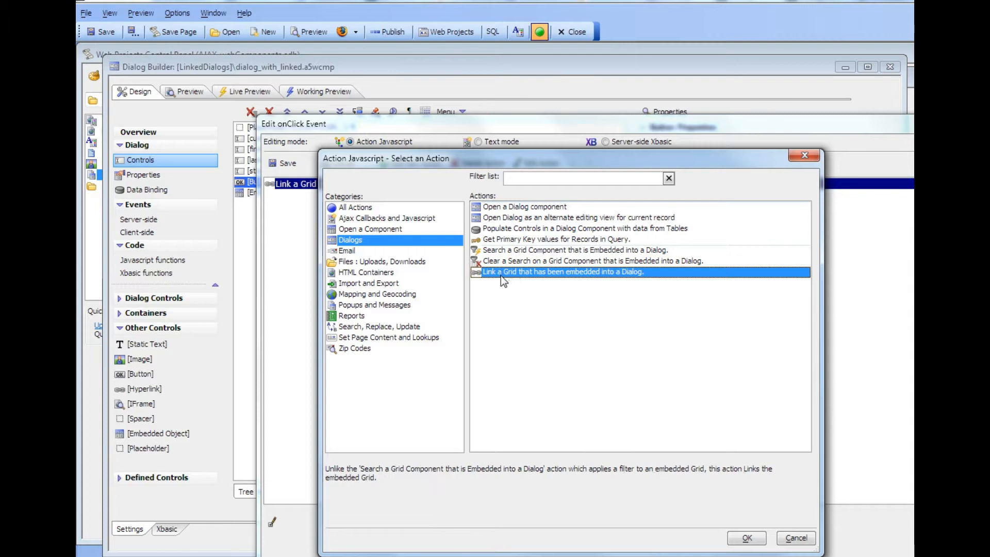
{"action": "mouse_move", "coordinate": [620, 284]}
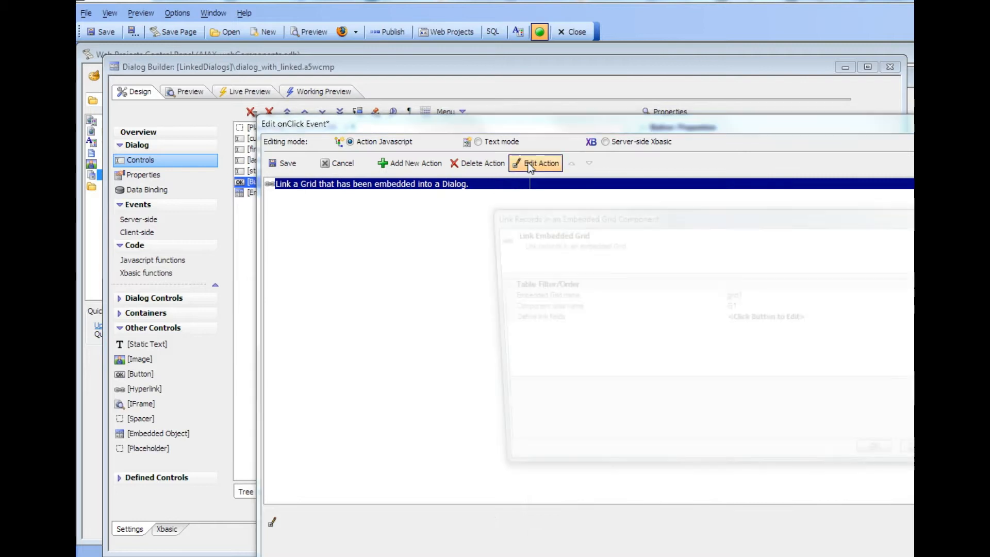
Map the dialog's state control to grid1's bill_state_region field and confirm the action
{"action": "left_click", "coordinate": [540, 163]}
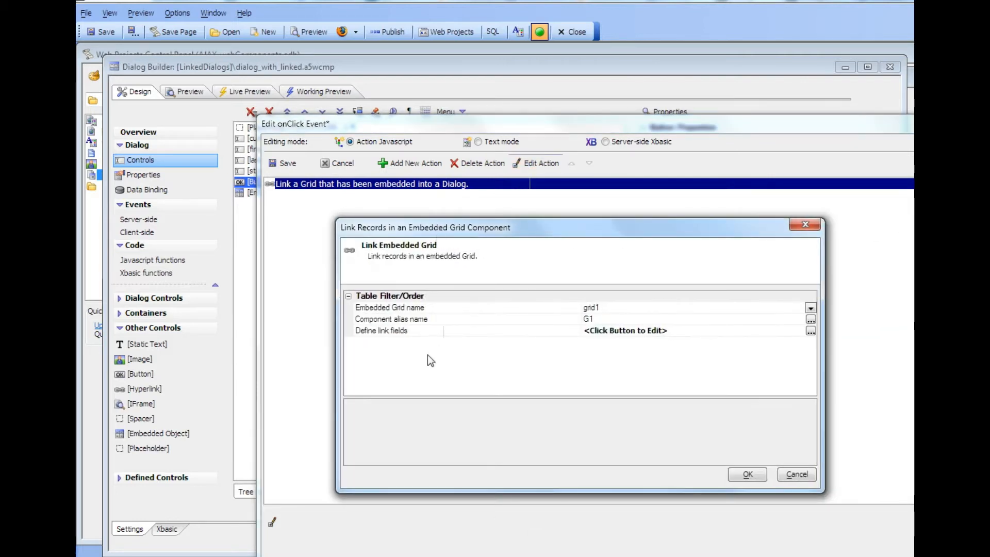
{"action": "mouse_move", "coordinate": [578, 312]}
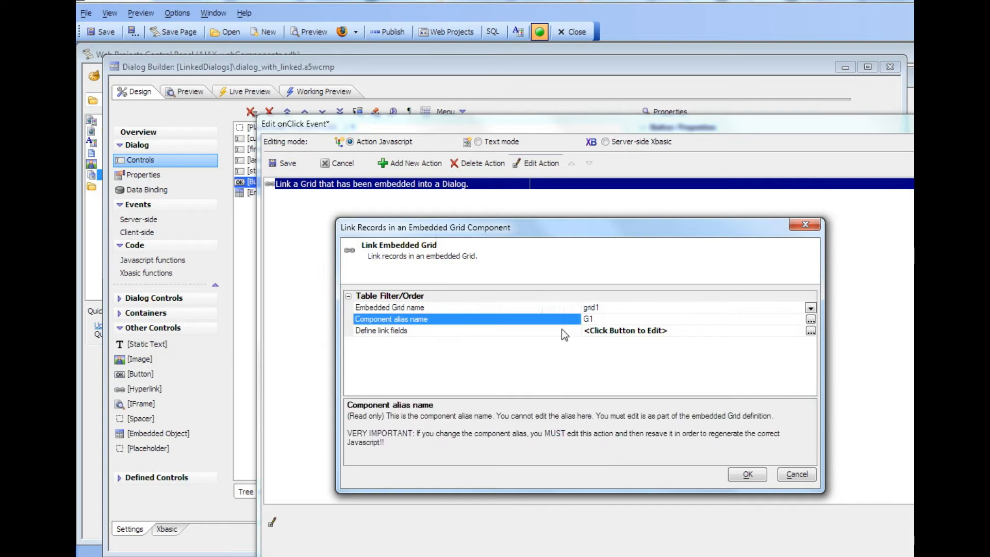
{"action": "left_click", "coordinate": [810, 329]}
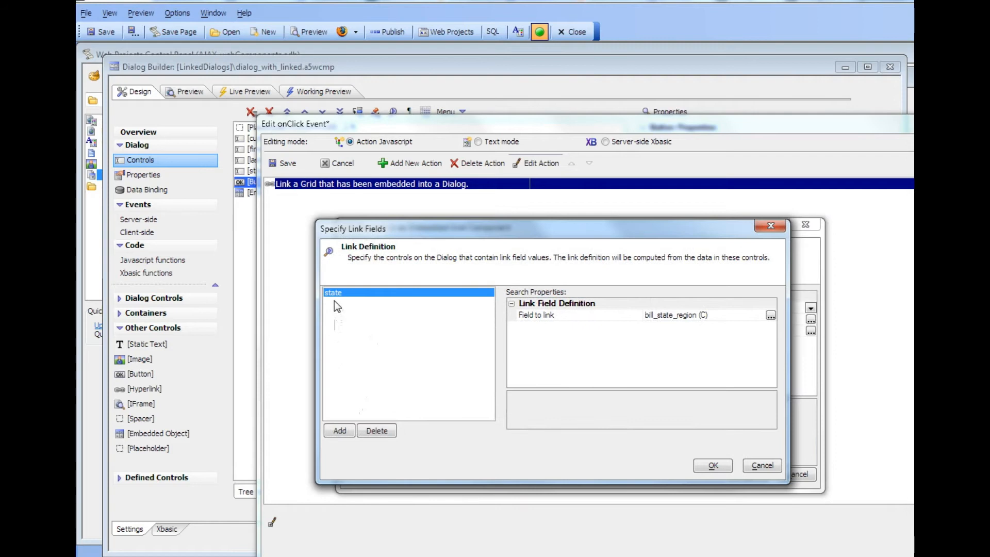
{"action": "mouse_move", "coordinate": [534, 318]}
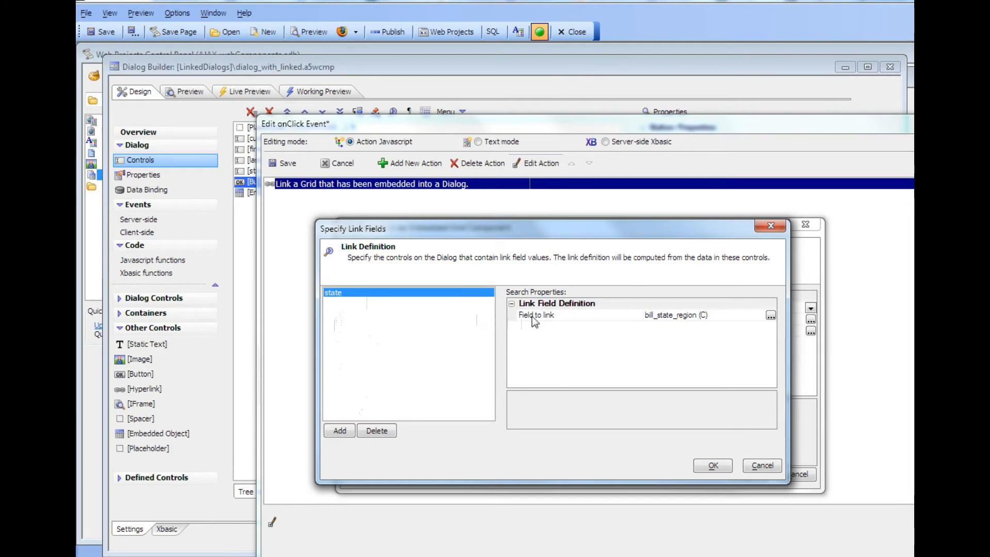
{"action": "left_click", "coordinate": [770, 314]}
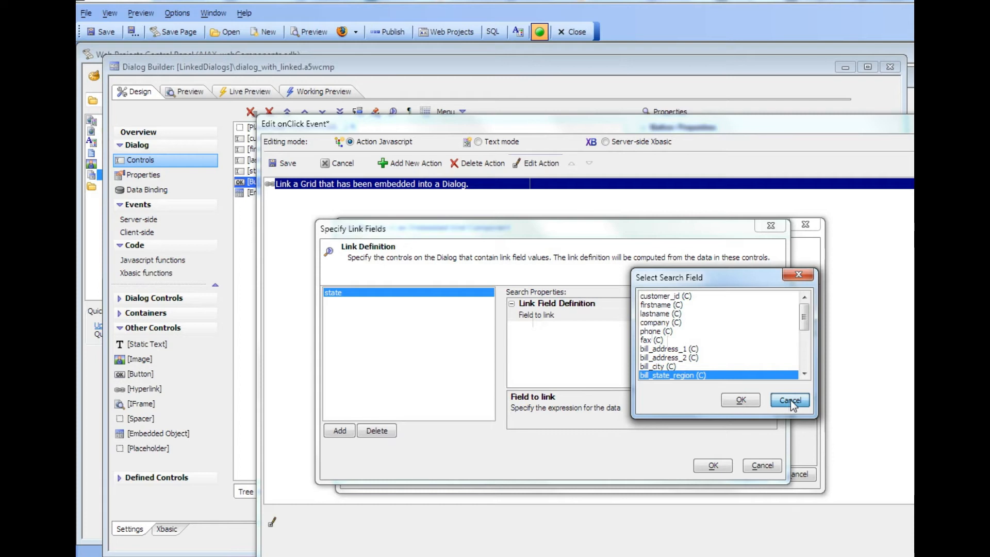
{"action": "left_click", "coordinate": [739, 400]}
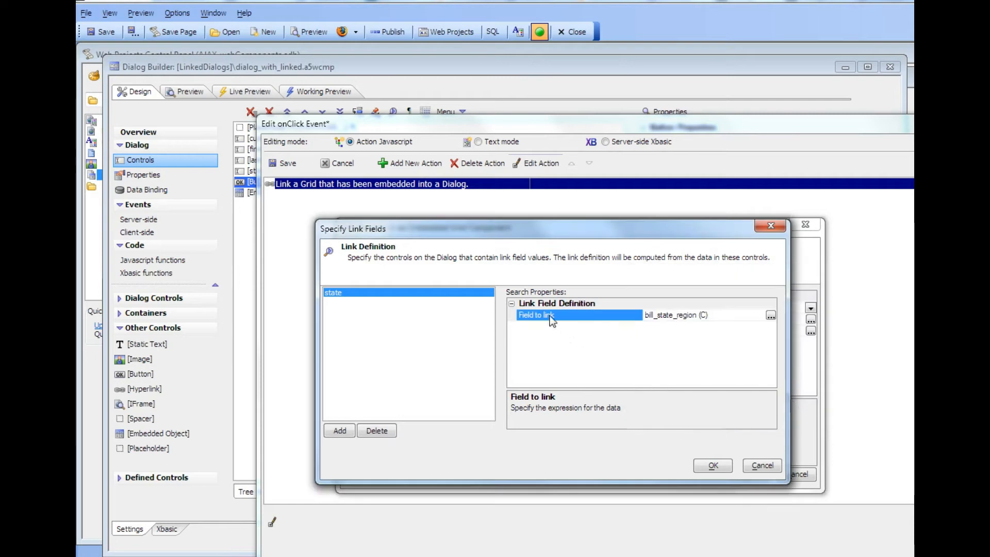
{"action": "mouse_move", "coordinate": [607, 335]}
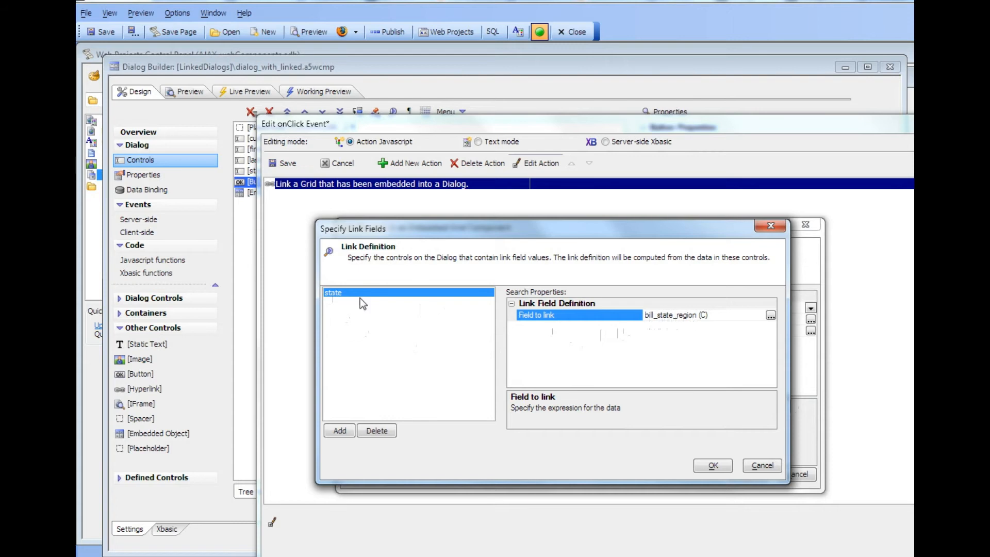
{"action": "mouse_move", "coordinate": [337, 301]}
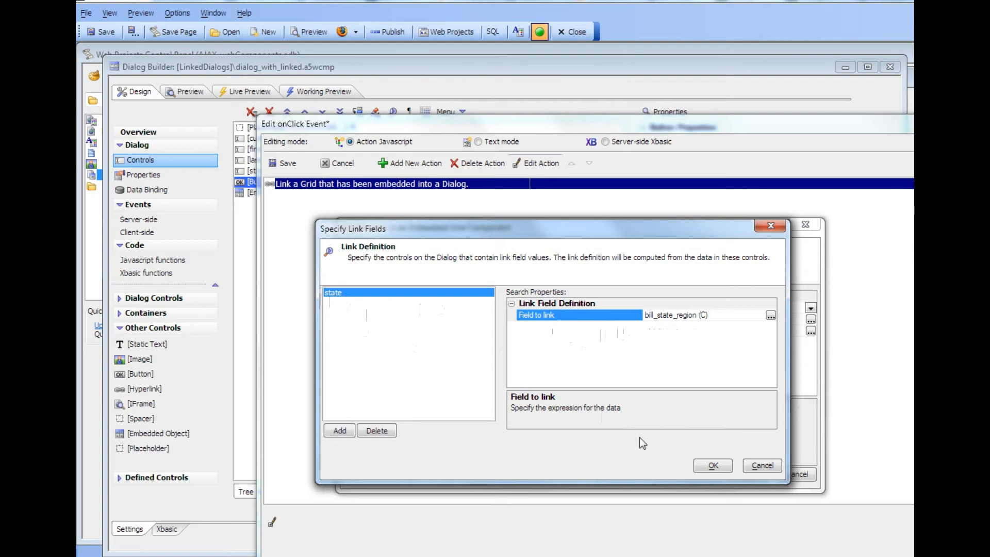
{"action": "left_click", "coordinate": [712, 465]}
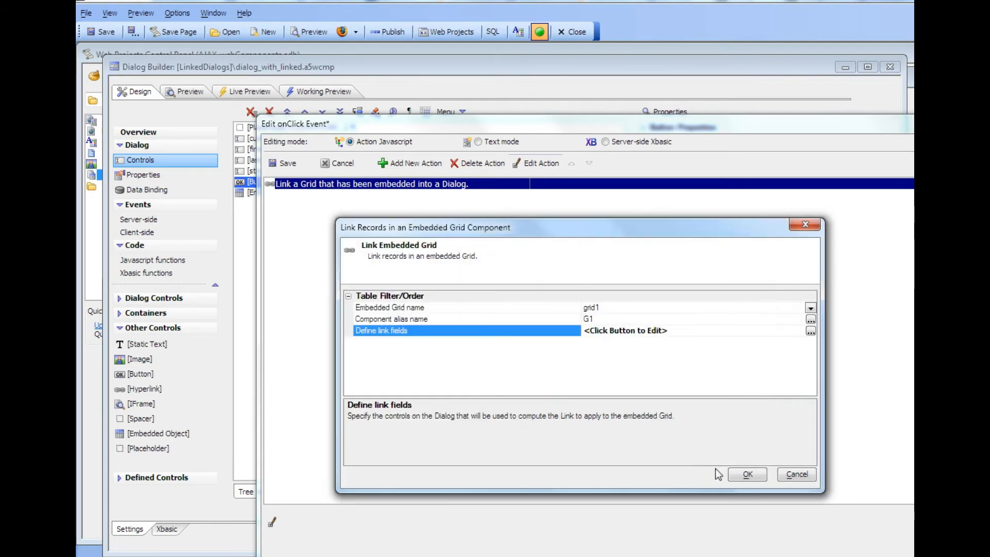
{"action": "left_click", "coordinate": [747, 474]}
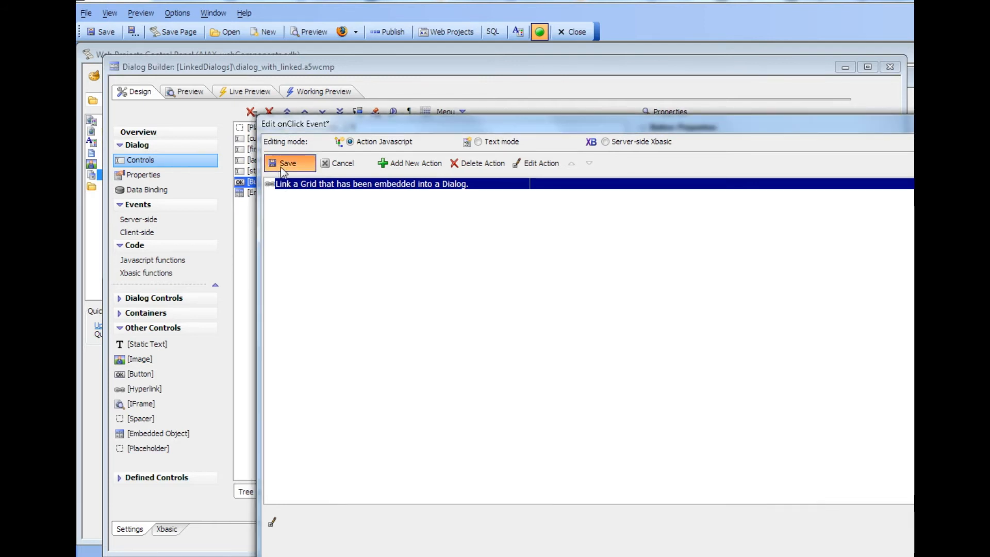
Save the onClick action and filter the grid in Working Preview
{"action": "left_click", "coordinate": [288, 163]}
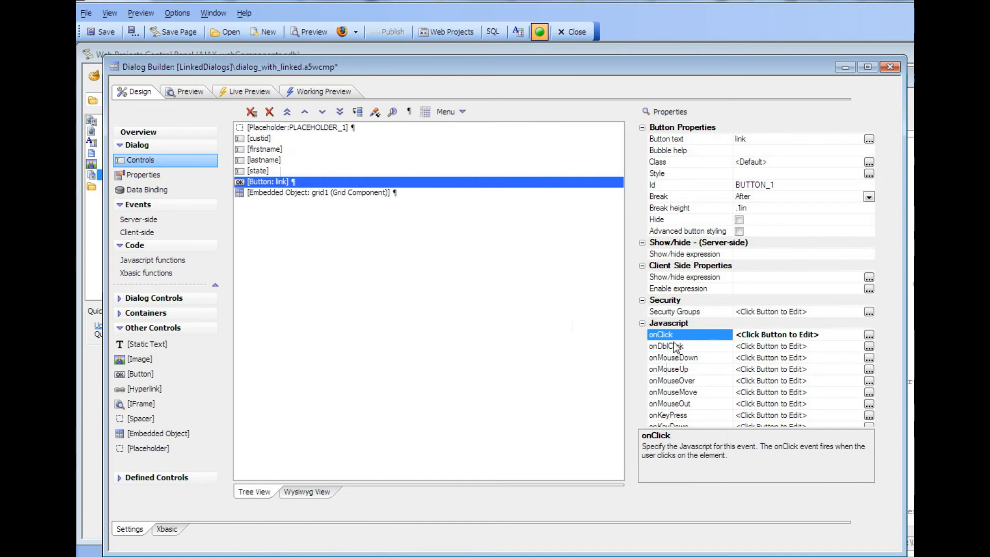
{"action": "left_click", "coordinate": [323, 92]}
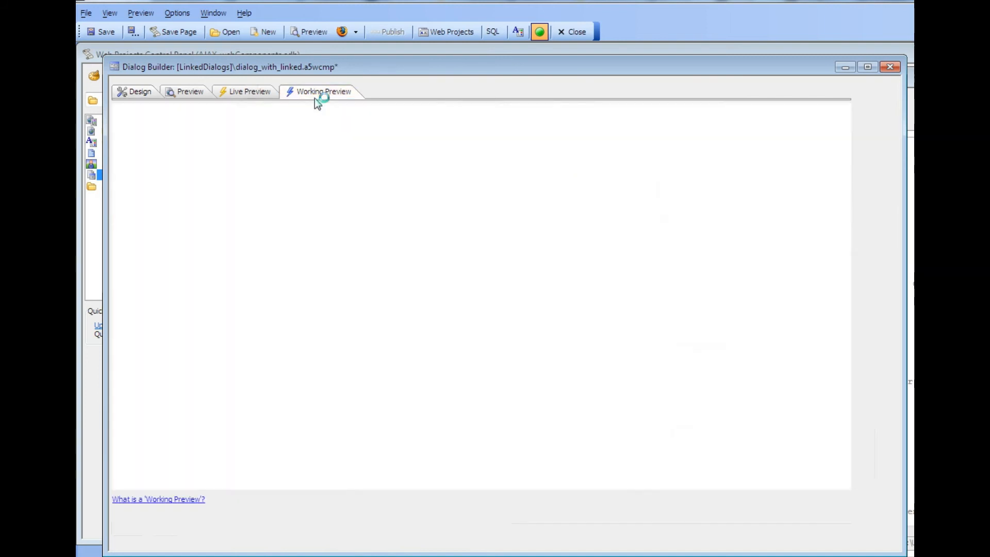
{"action": "left_click", "coordinate": [323, 92]}
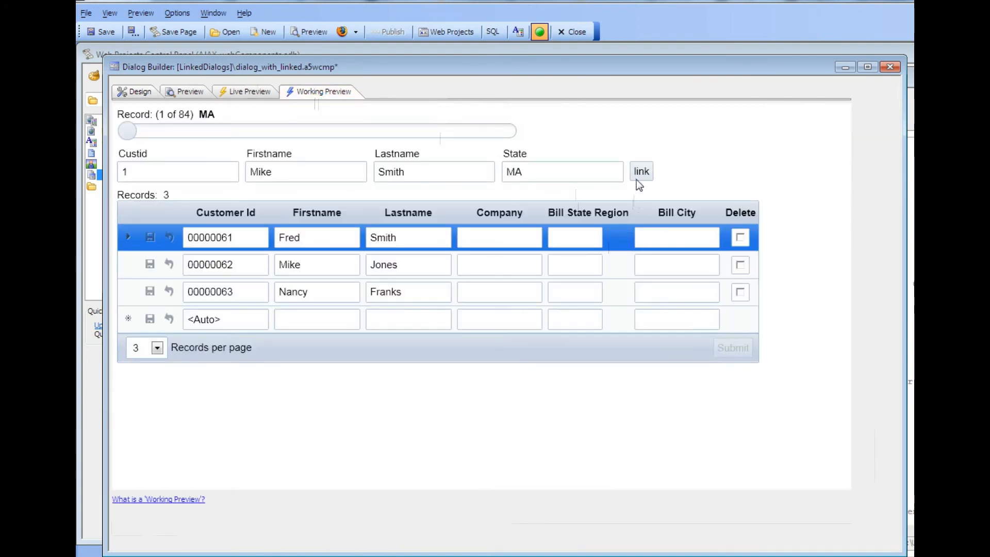
{"action": "left_click", "coordinate": [641, 171]}
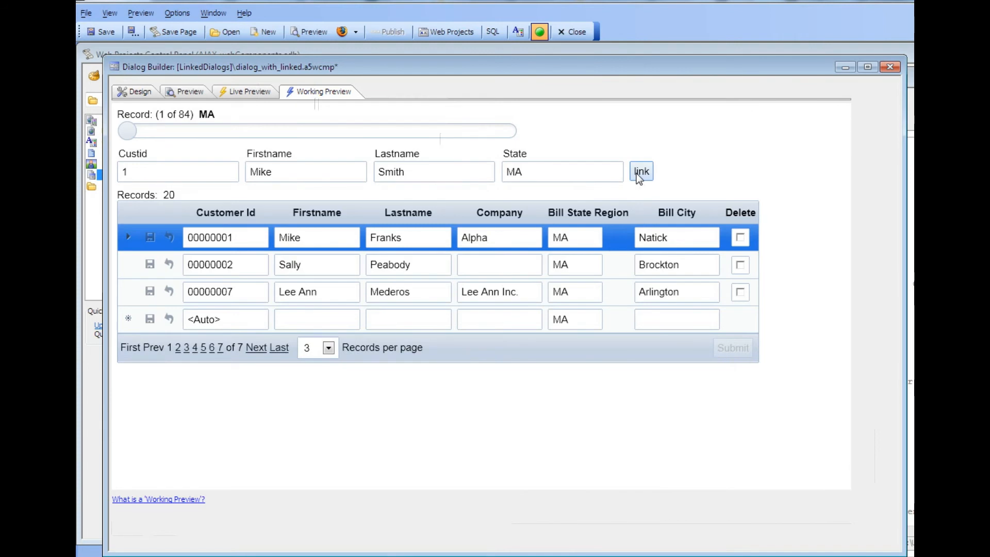
Move to record 34 and filter the grid to its five AZ customers
{"action": "left_click_drag", "start_coordinate": [126, 130], "coordinate": [229, 130]}
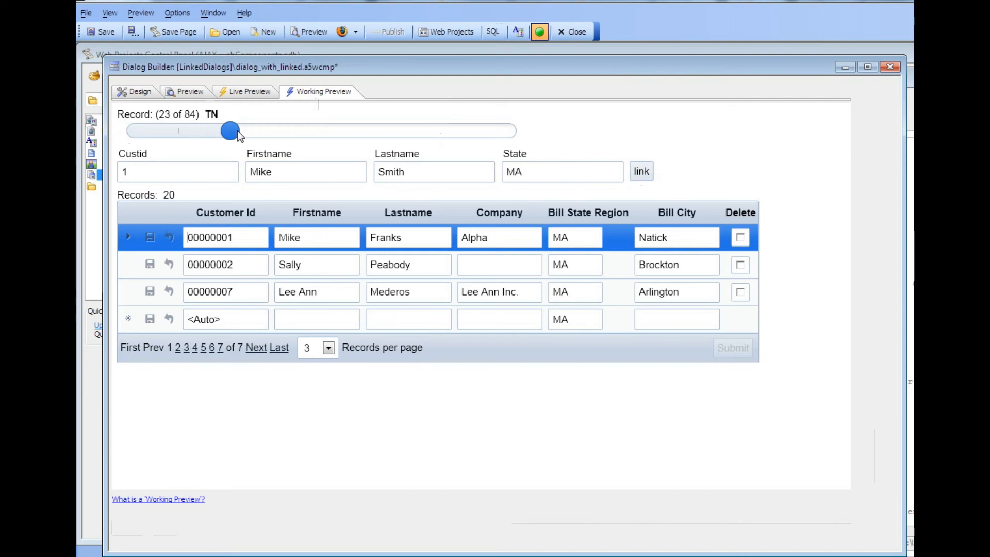
{"action": "left_click_drag", "start_coordinate": [229, 131], "coordinate": [300, 131]}
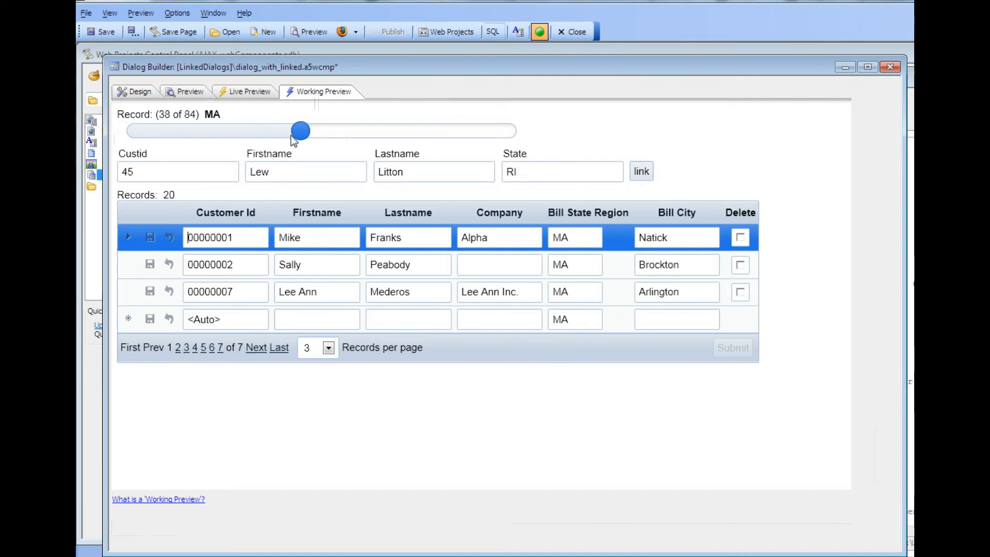
{"action": "left_click_drag", "start_coordinate": [300, 131], "coordinate": [281, 130]}
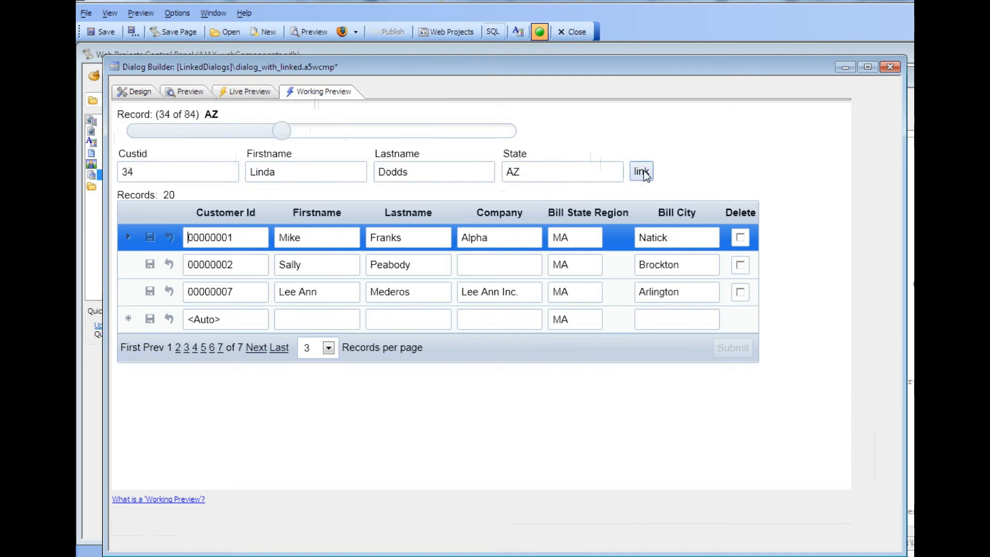
{"action": "left_click", "coordinate": [641, 171]}
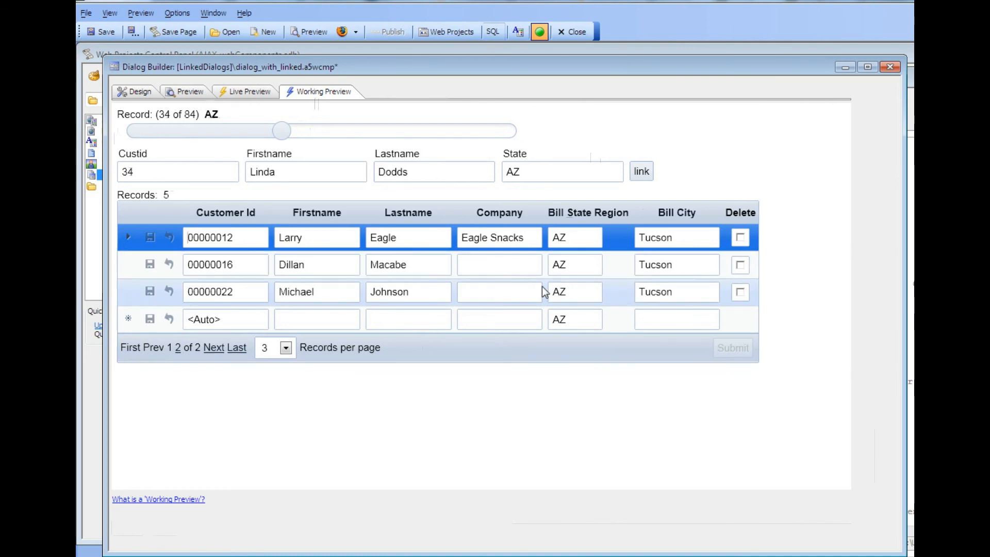
{"action": "mouse_move", "coordinate": [540, 285]}
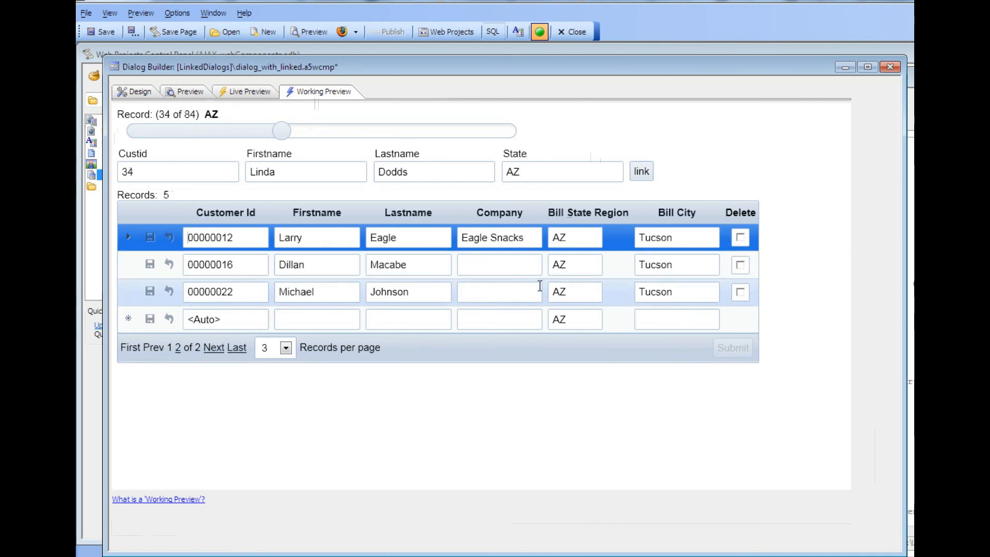
{"action": "left_click", "coordinate": [225, 237]}
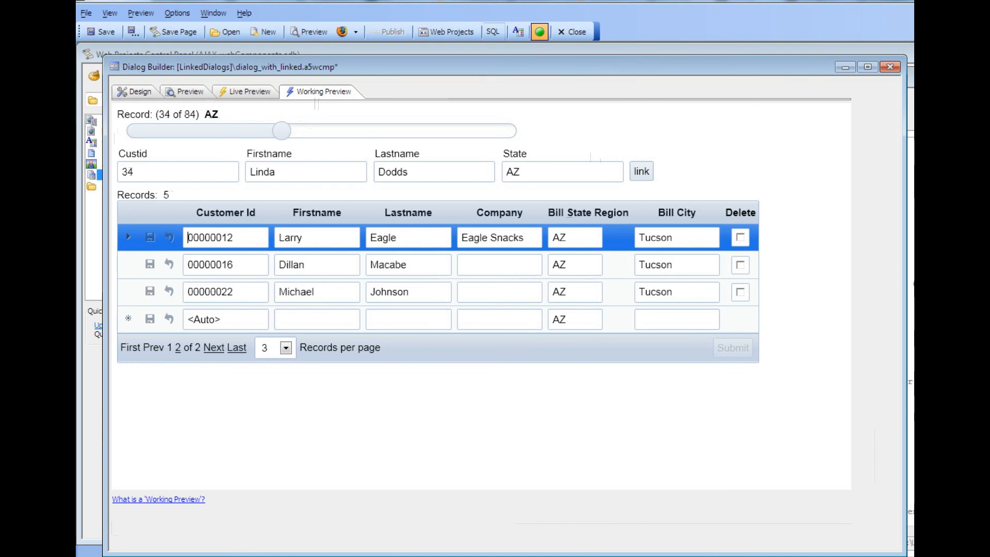